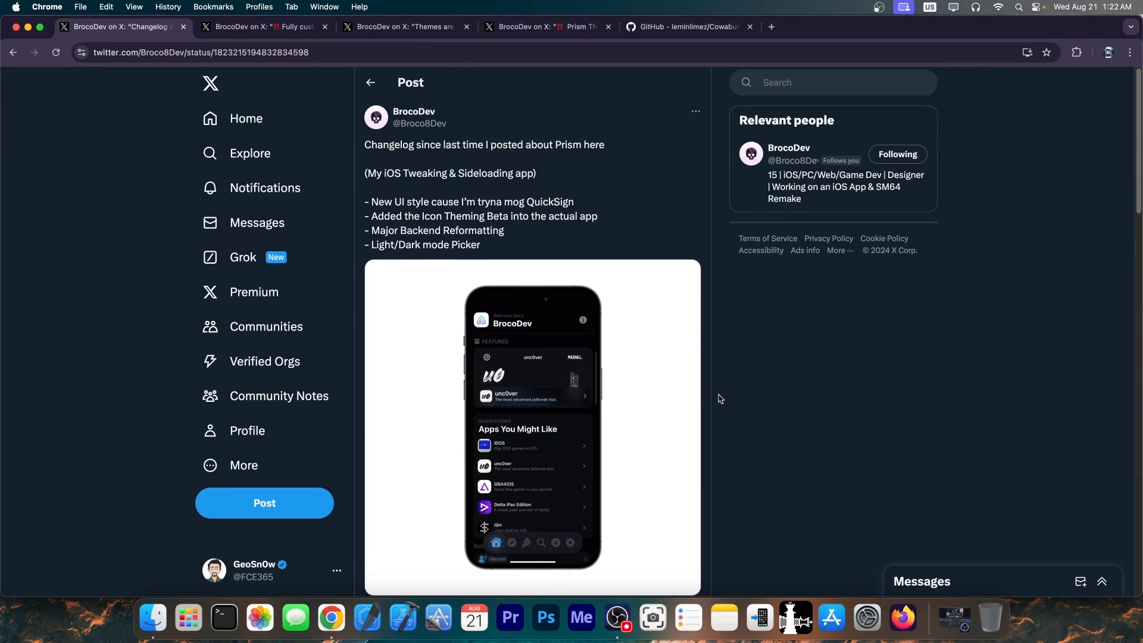
# Step: Enlarge the Prism app screenshot attached to BrocoDev's changelog post
pyautogui.click(532, 426)
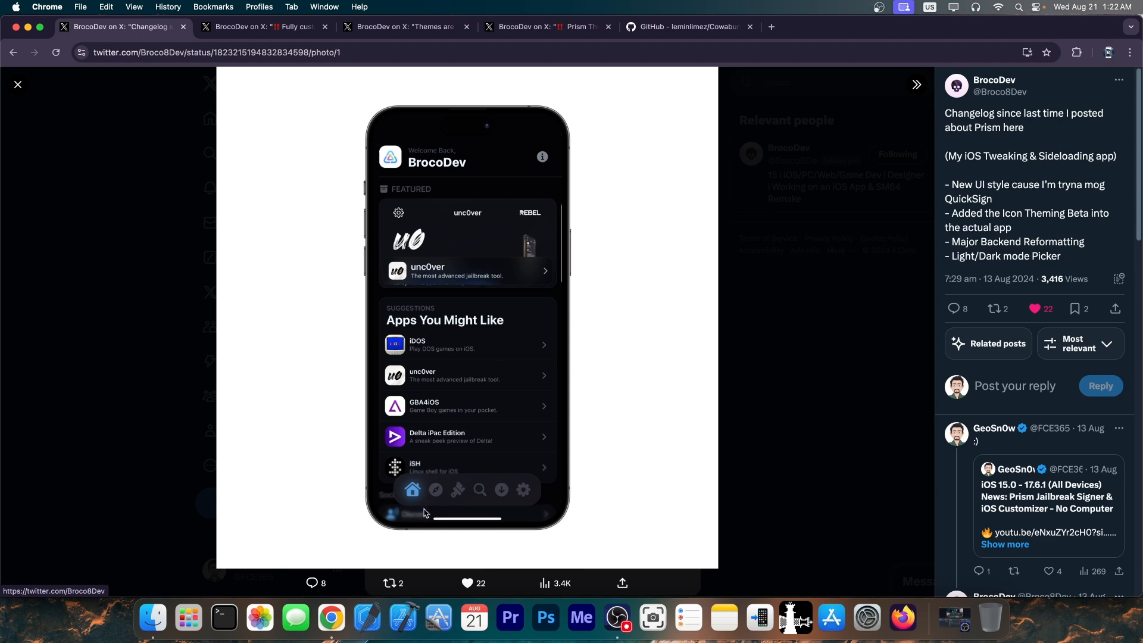
pyautogui.moveTo(454, 501)
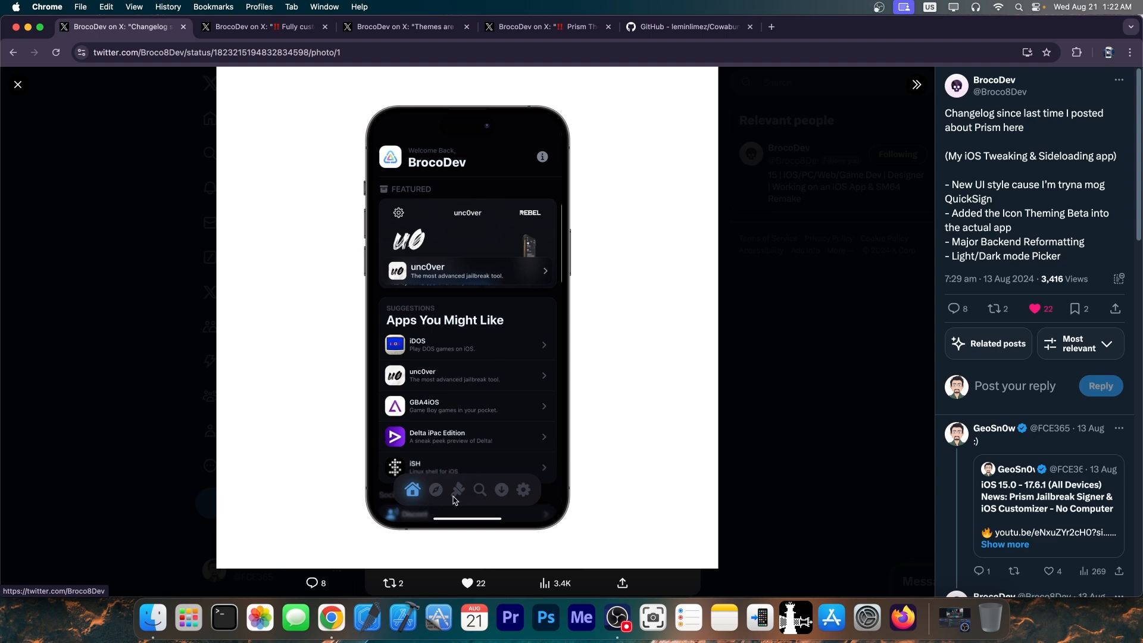
# Step: View the 'HUGE Prism News' lockscreen image enlarged, read its replies, then return to the post
pyautogui.click(262, 26)
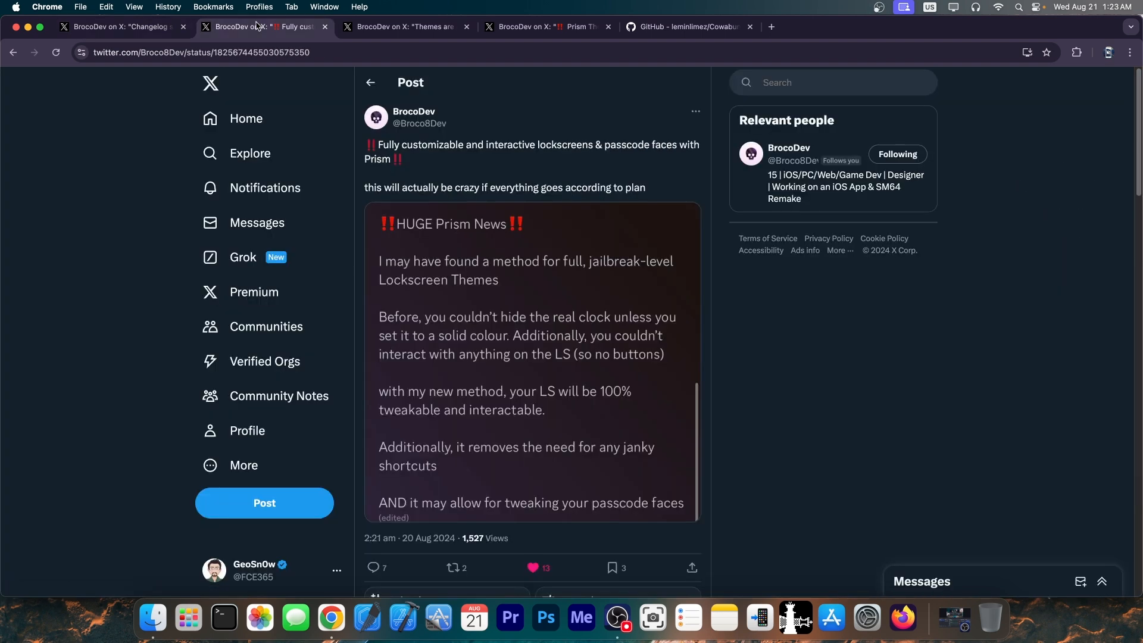
pyautogui.moveTo(878, 394)
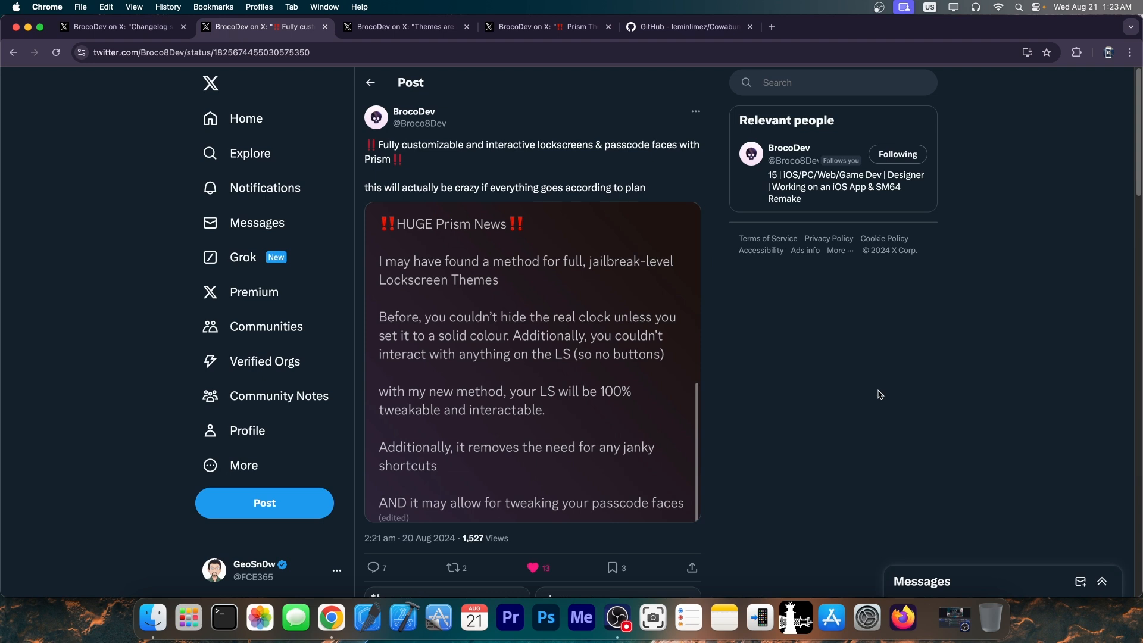
pyautogui.moveTo(844, 391)
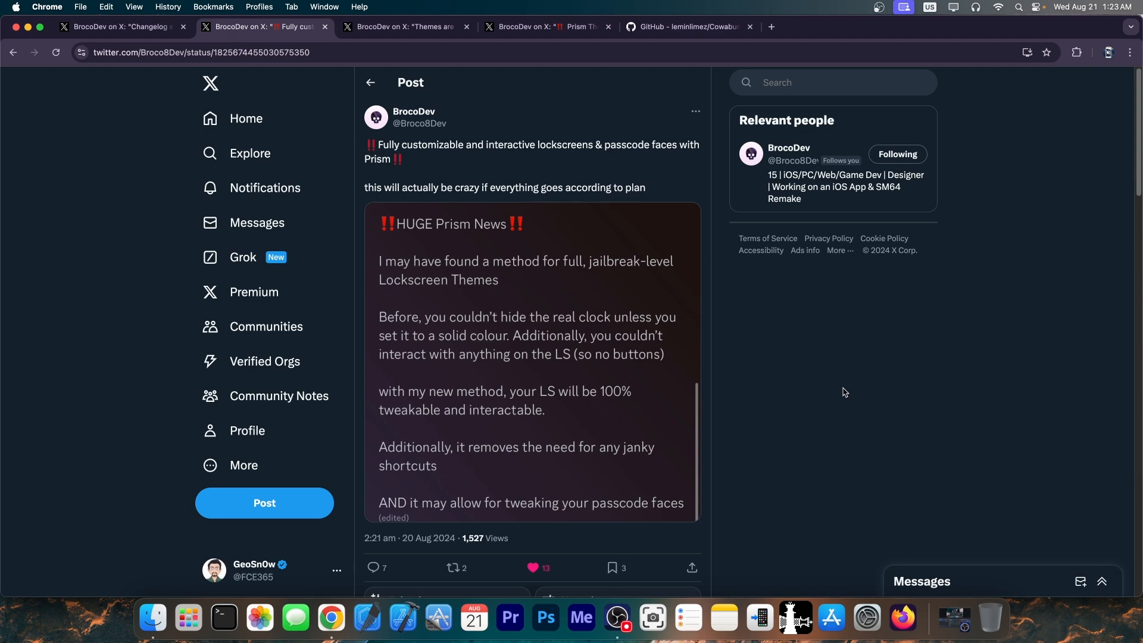
pyautogui.moveTo(814, 365)
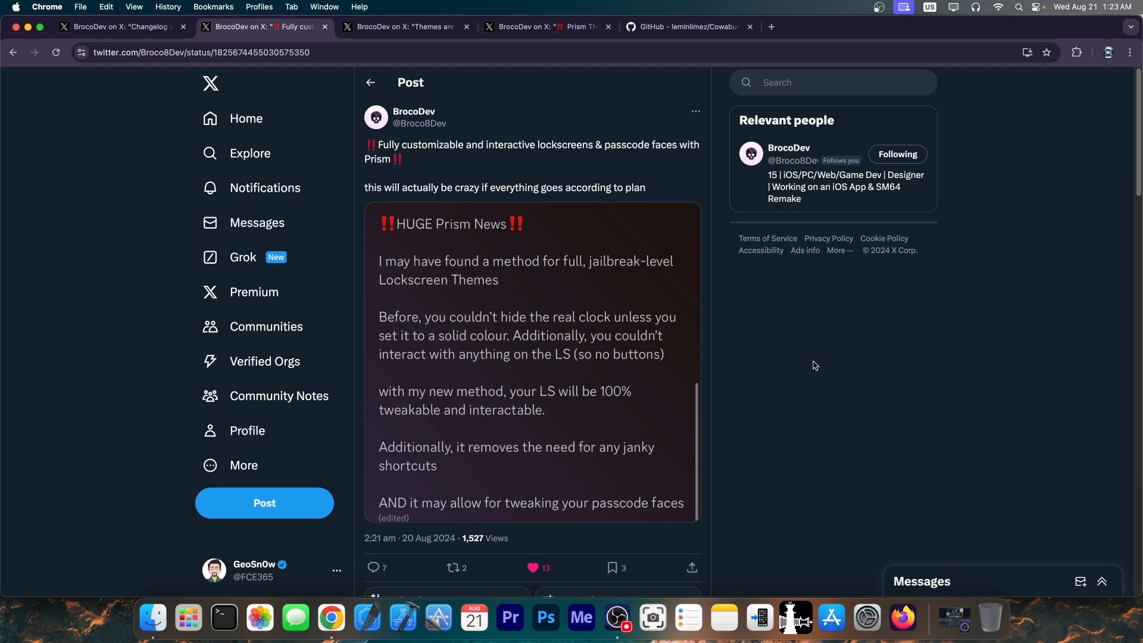
pyautogui.moveTo(779, 390)
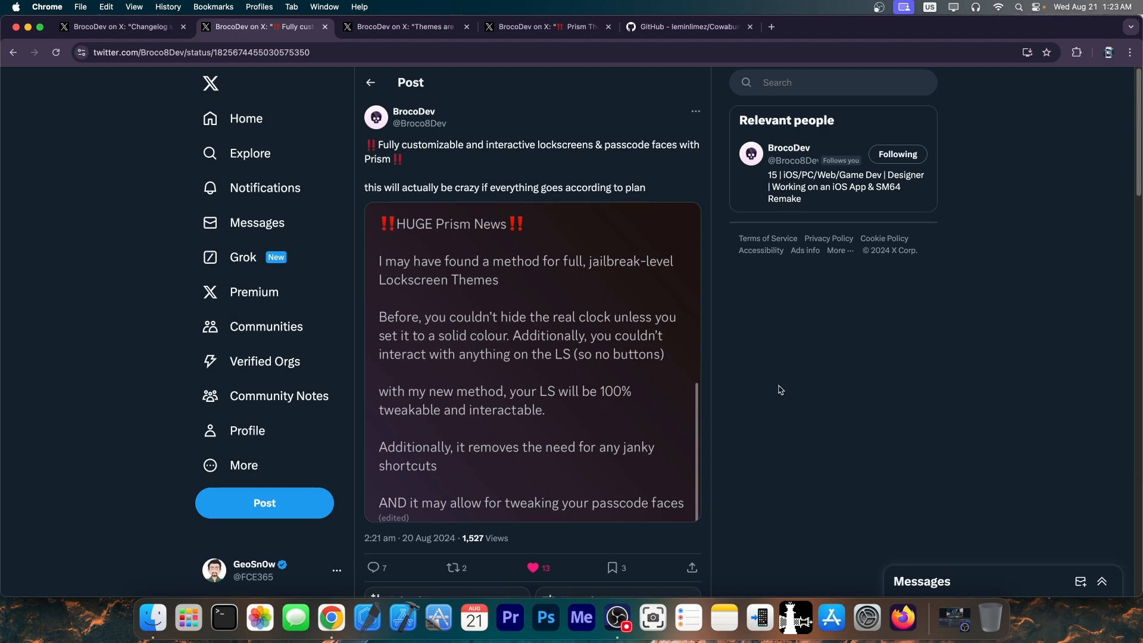
pyautogui.click(532, 364)
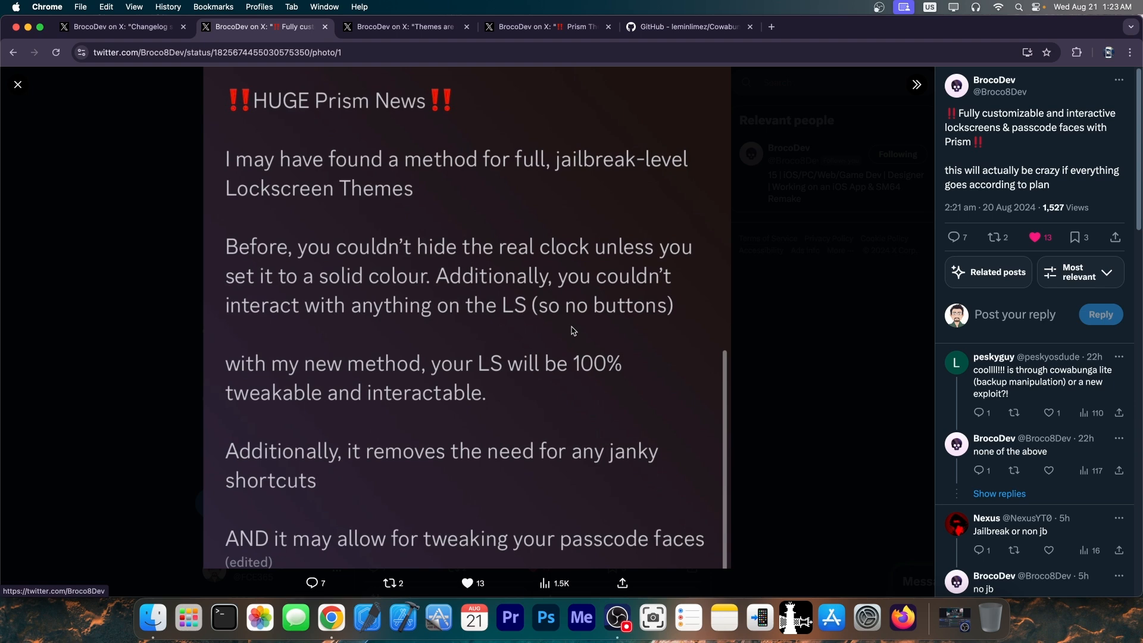
pyautogui.moveTo(528, 323)
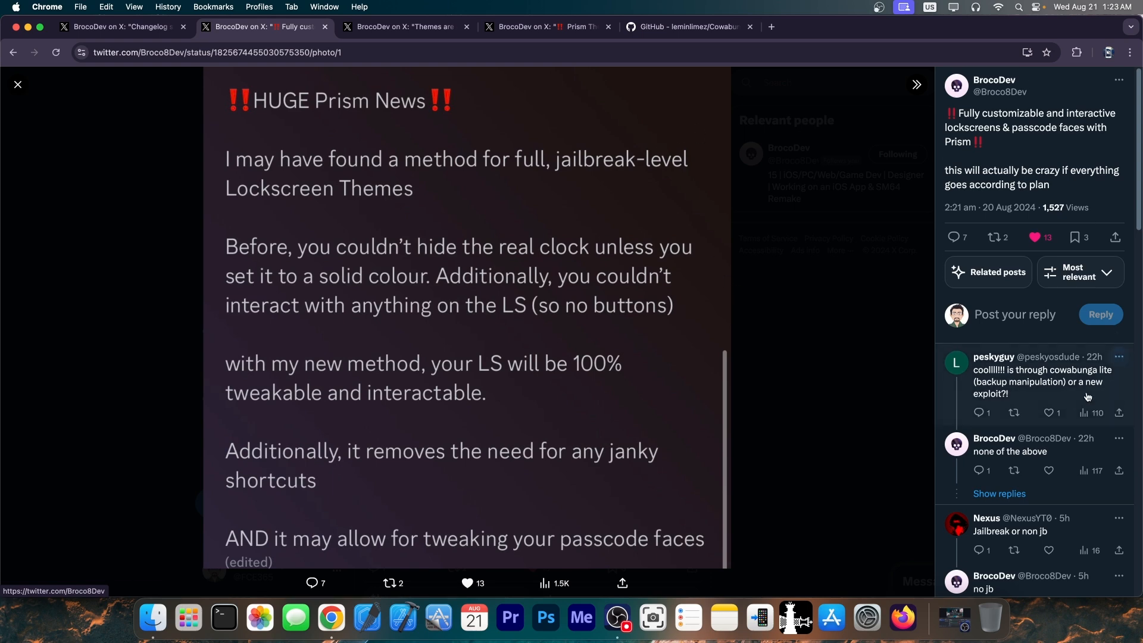
pyautogui.scroll(-3)
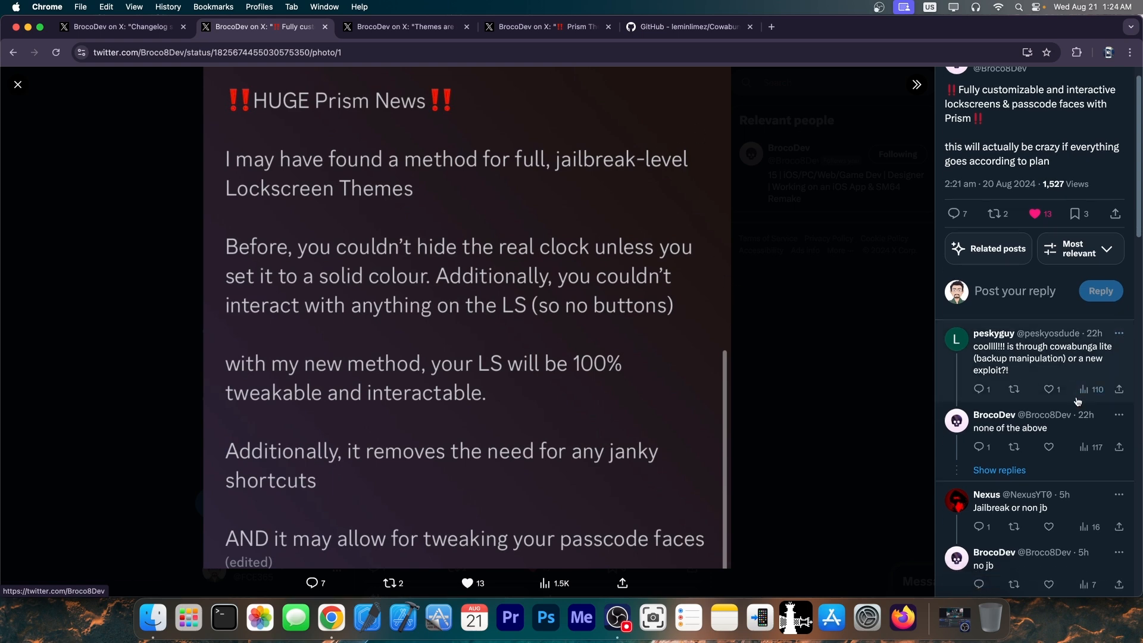
pyautogui.click(1049, 389)
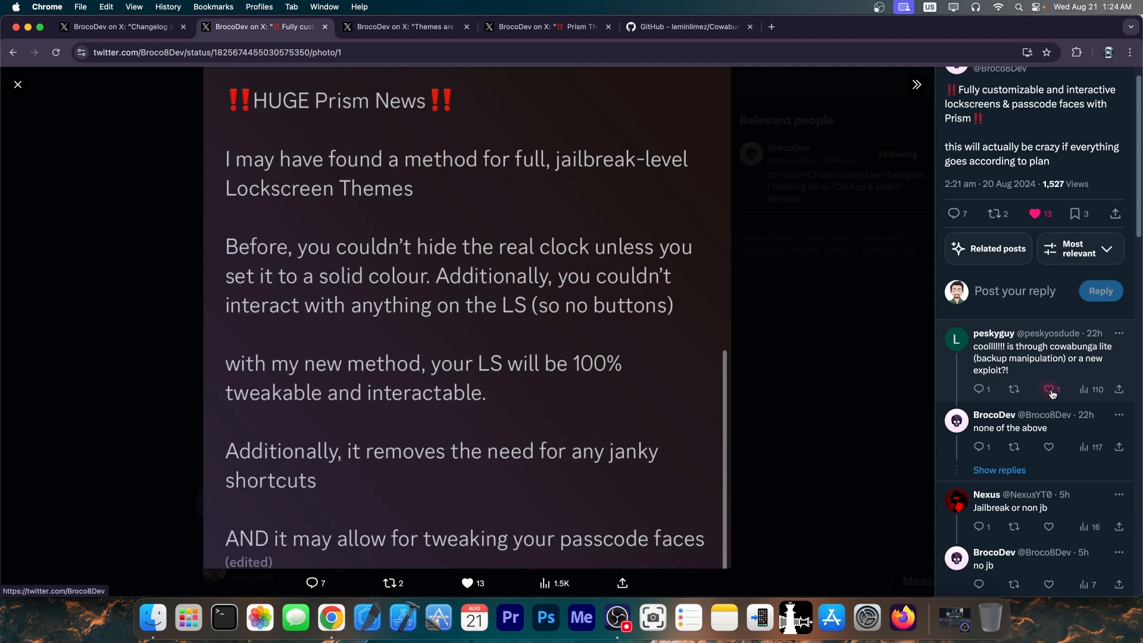
pyautogui.scroll(-3)
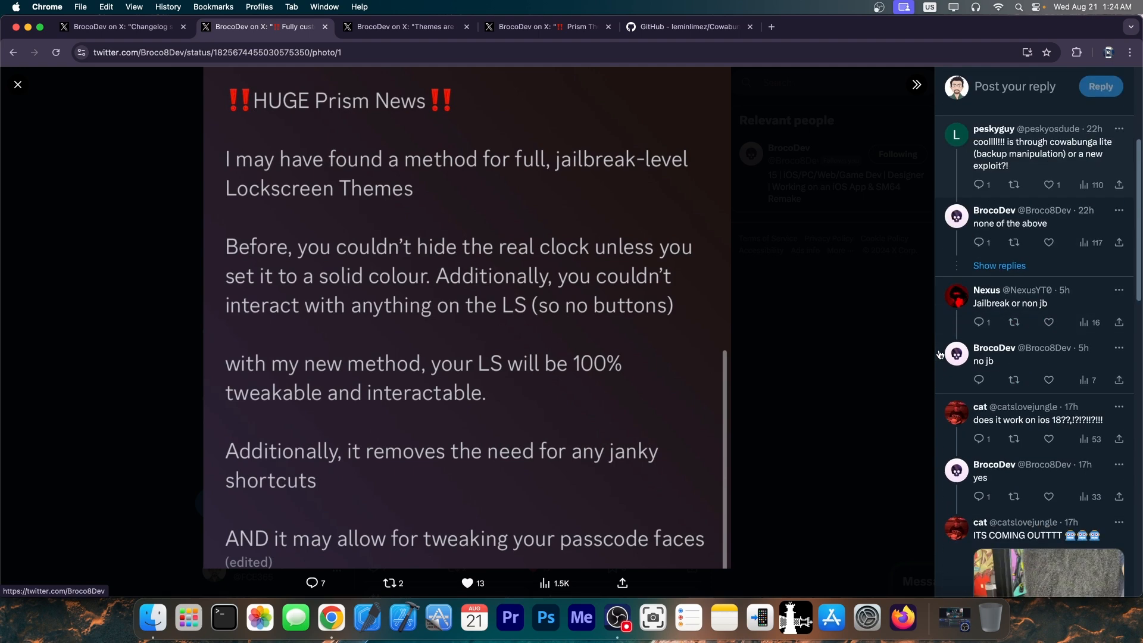
pyautogui.click(18, 85)
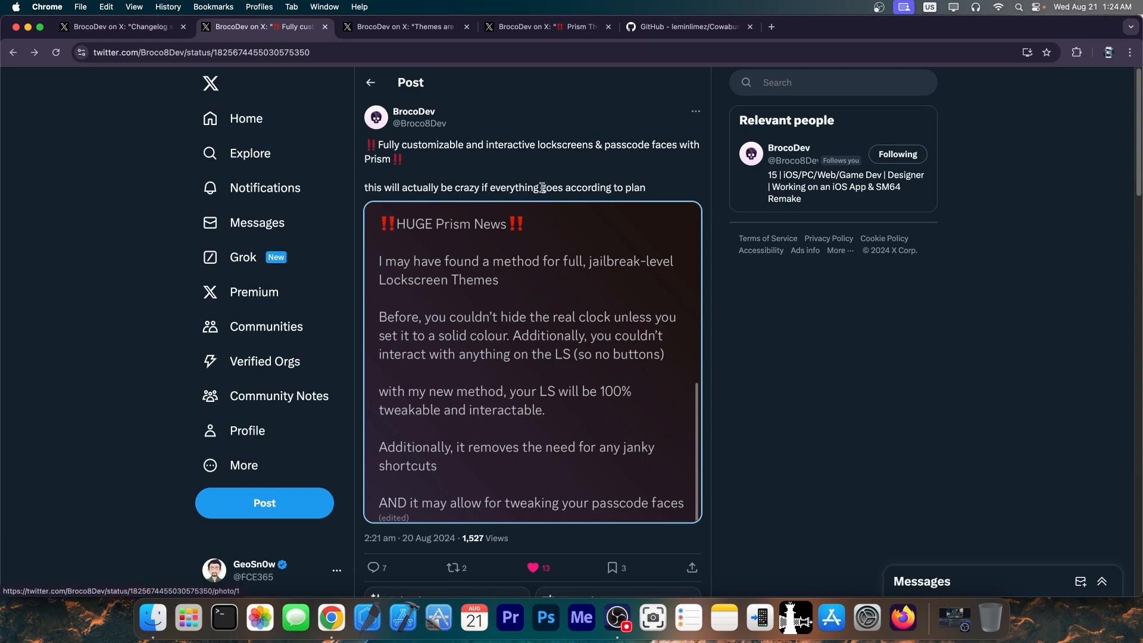
# Step: View the 'Themes are now on the explore page' screenshot enlarged, then return to the post
pyautogui.click(404, 26)
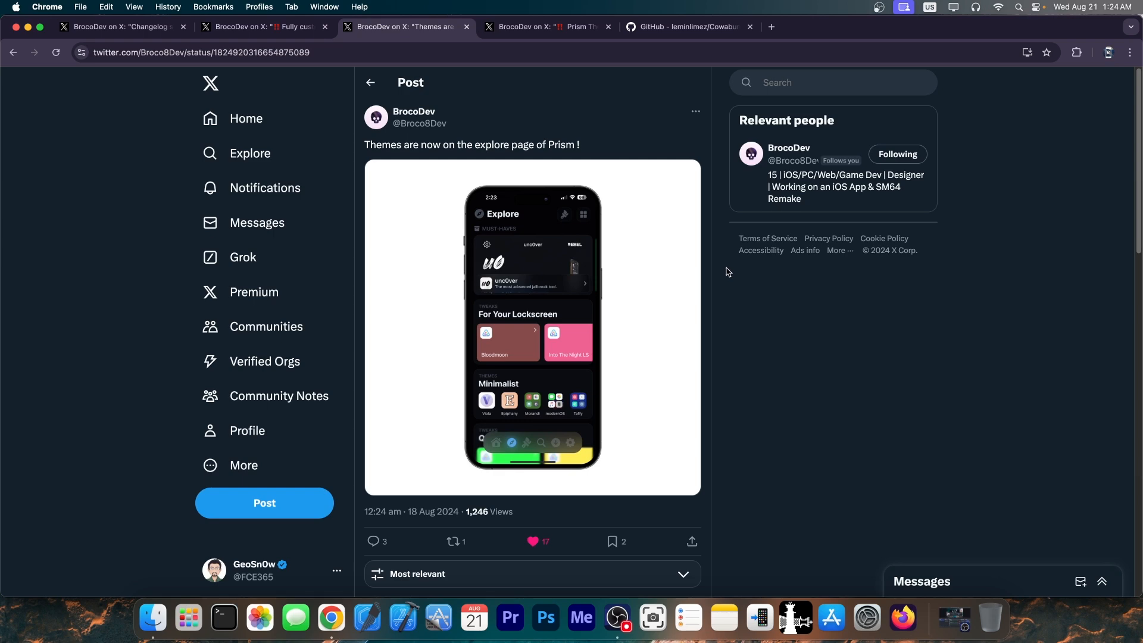
pyautogui.click(531, 324)
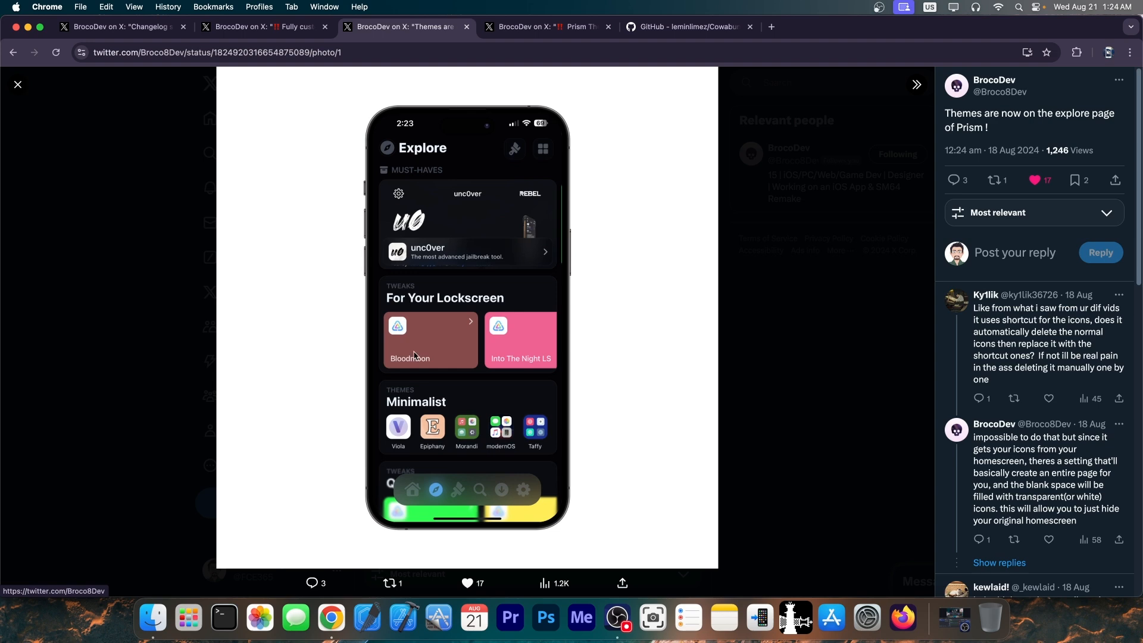
pyautogui.click(18, 83)
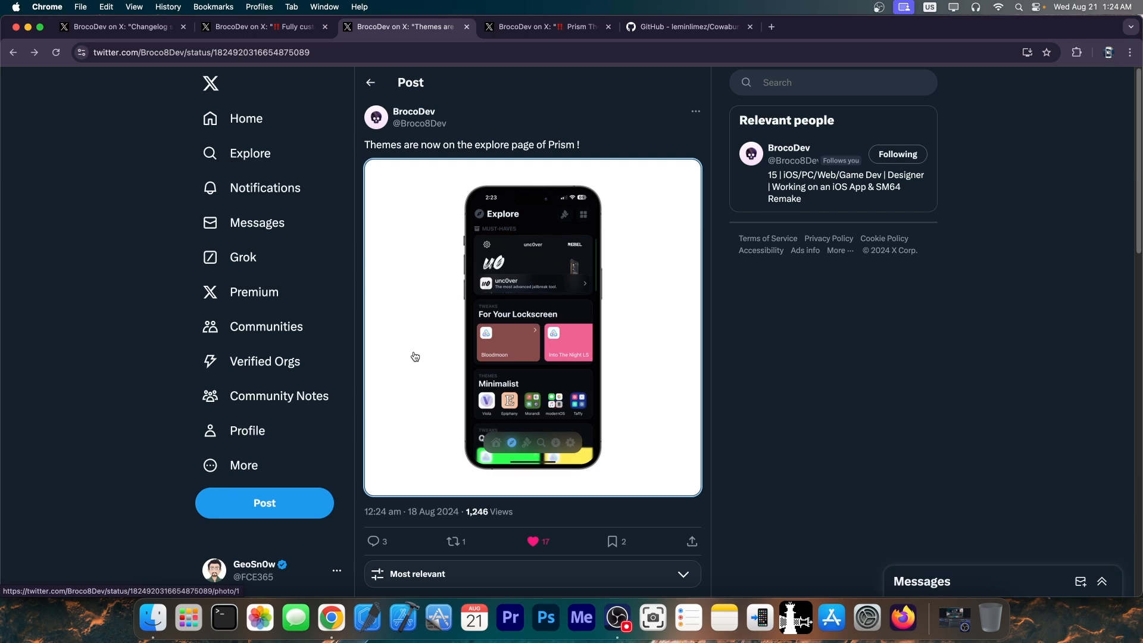
# Step: Read the Cowabunga README and highlight its supported iOS 14.0-15.7.1 range
pyautogui.click(681, 26)
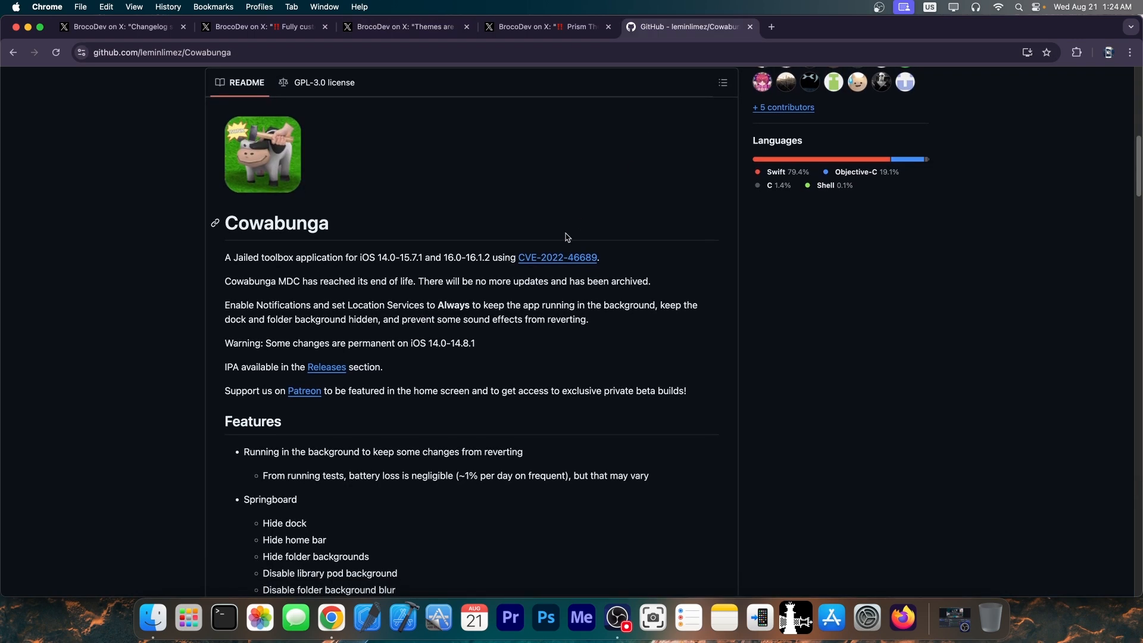
pyautogui.scroll(-3)
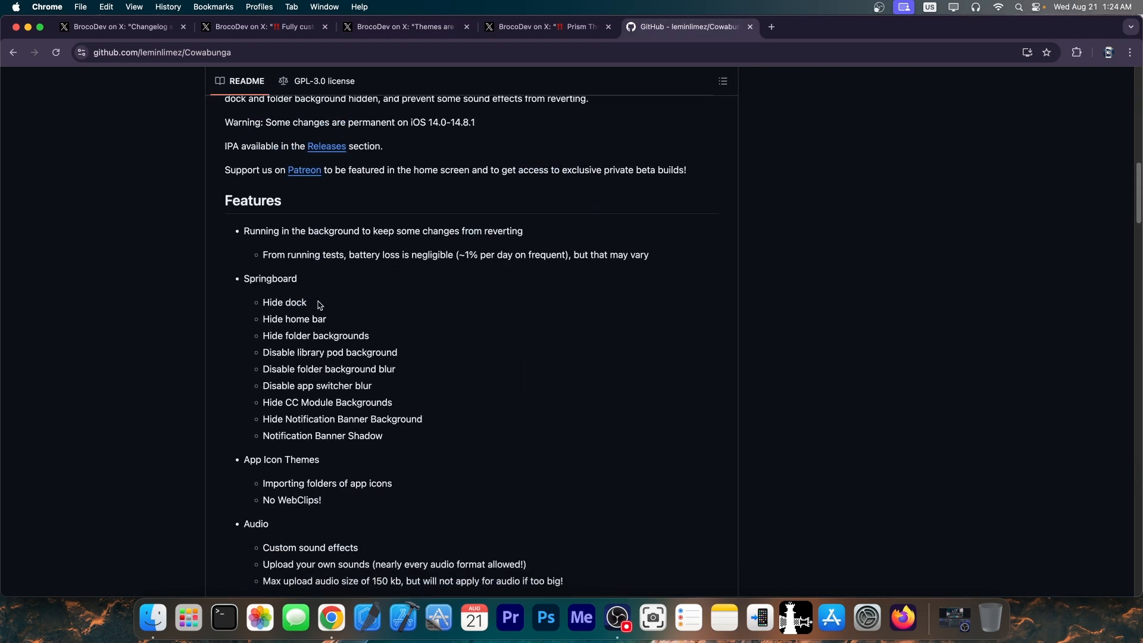
pyautogui.moveTo(434, 336)
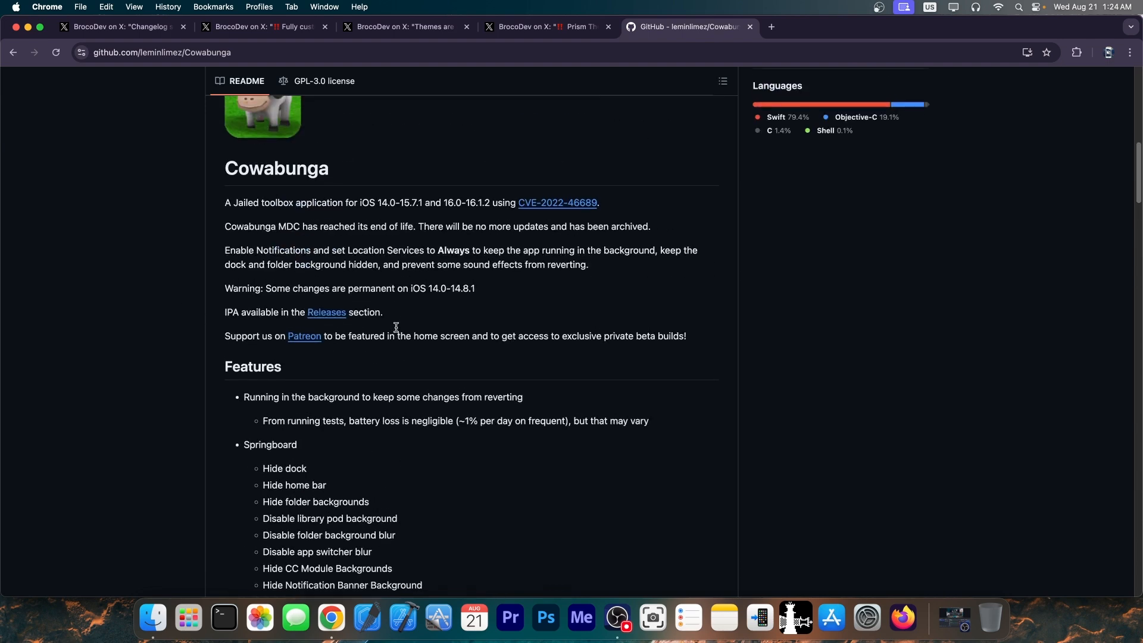
pyautogui.scroll(3)
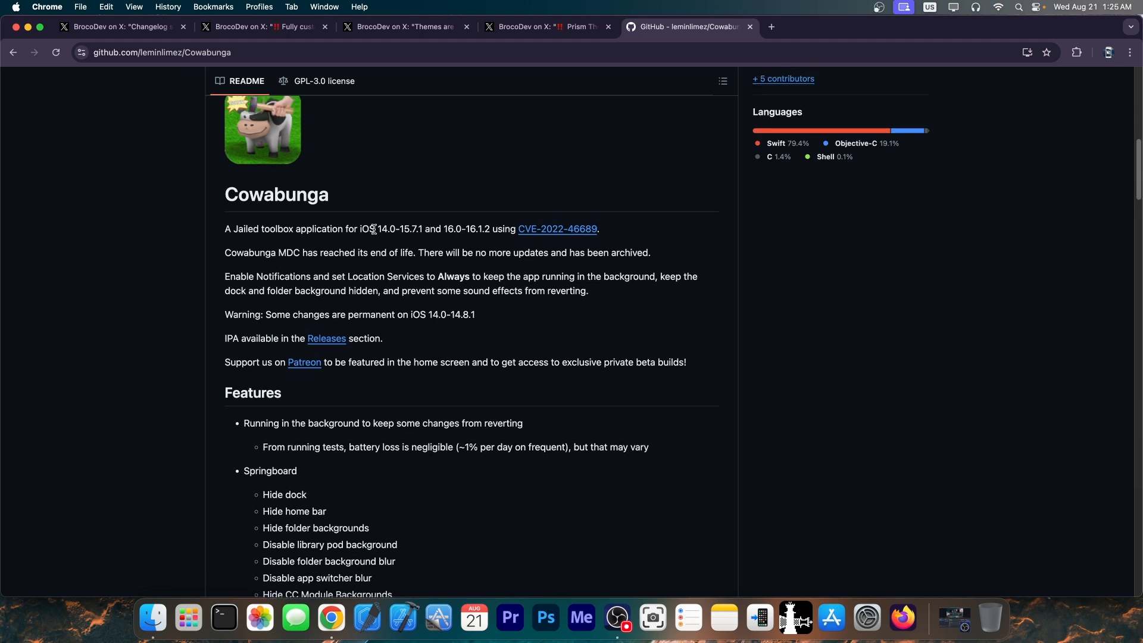
pyautogui.moveTo(379, 229); pyautogui.dragTo(413, 228)
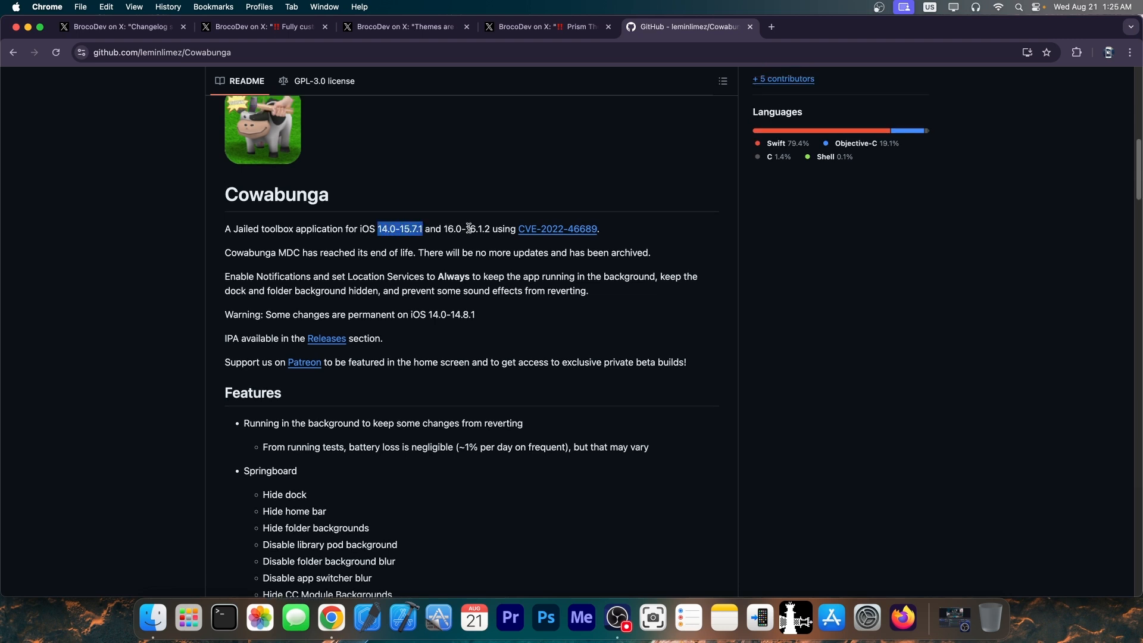
# Step: Glance at the explore-page themes post, then show the Prism Theming Dev Log post
pyautogui.click(405, 26)
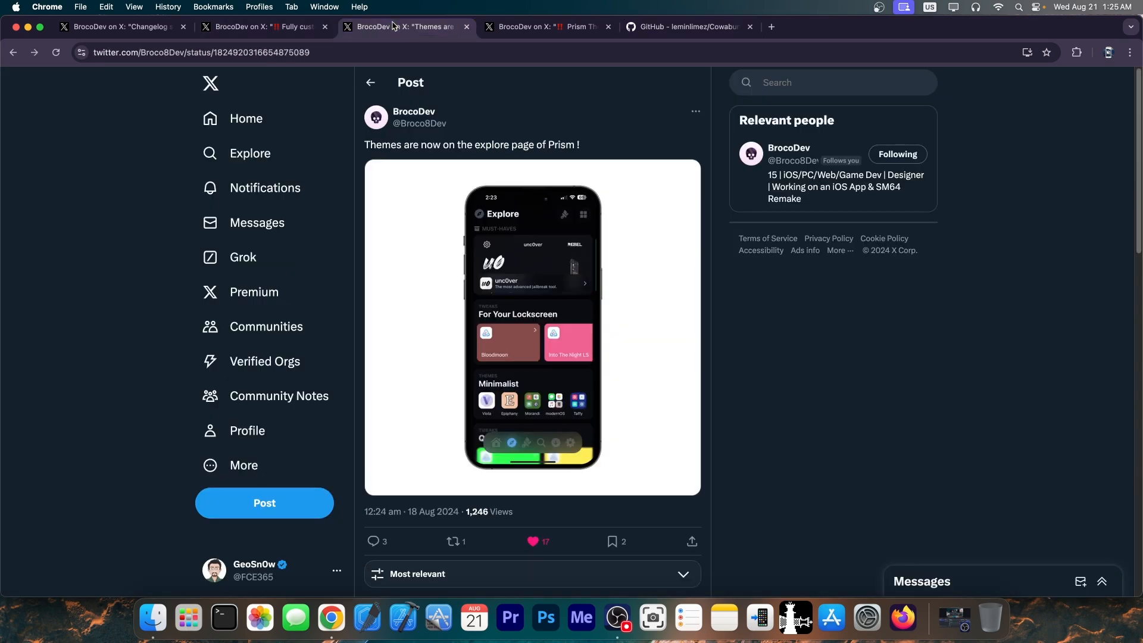
pyautogui.moveTo(591, 147)
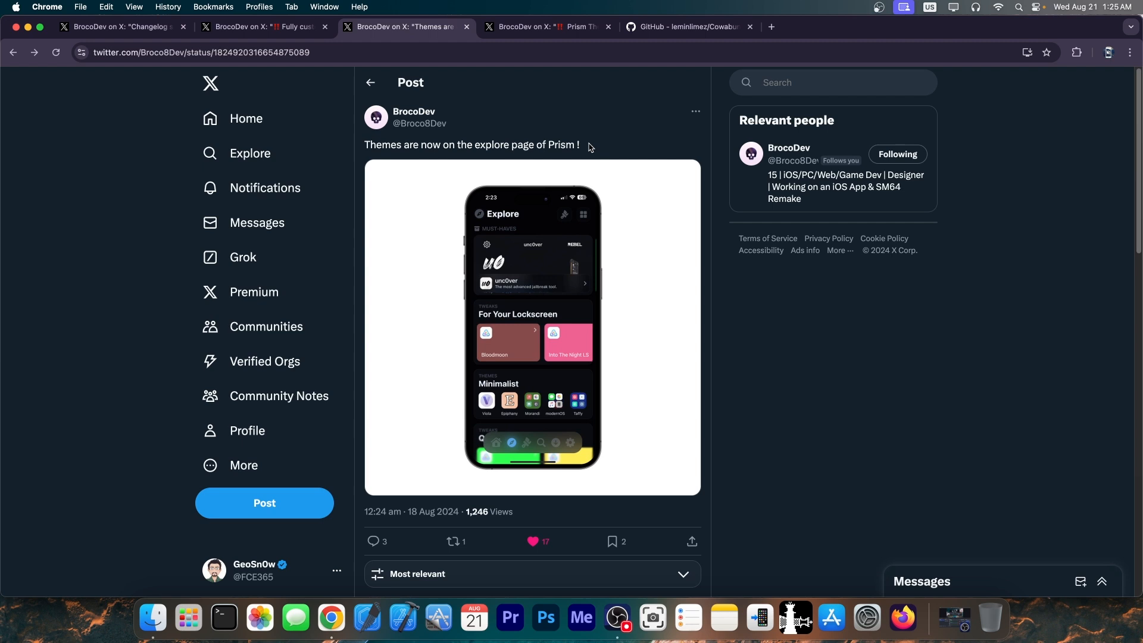
pyautogui.click(545, 26)
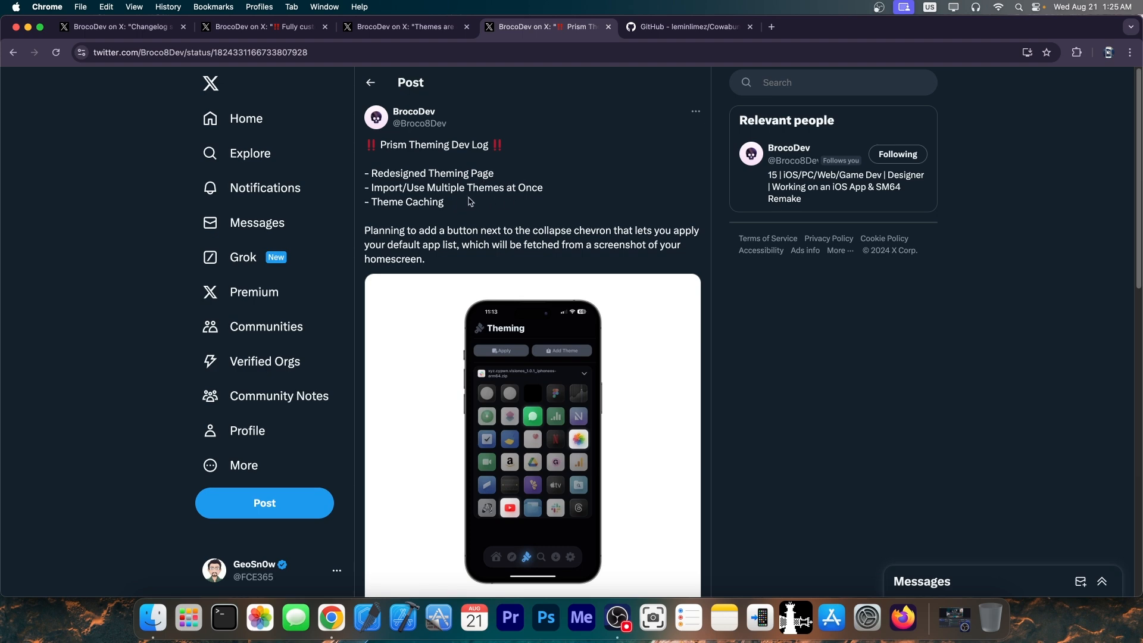
pyautogui.moveTo(482, 205)
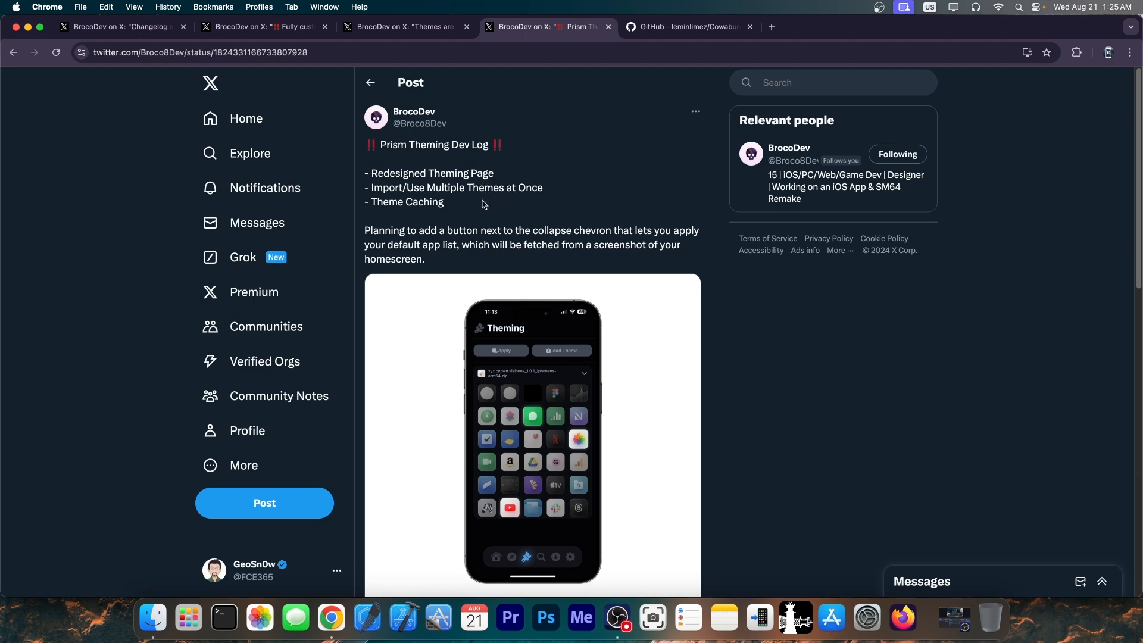
# Step: Enlarge the Theming screenshot from the Prism Theming Dev Log post
pyautogui.click(531, 437)
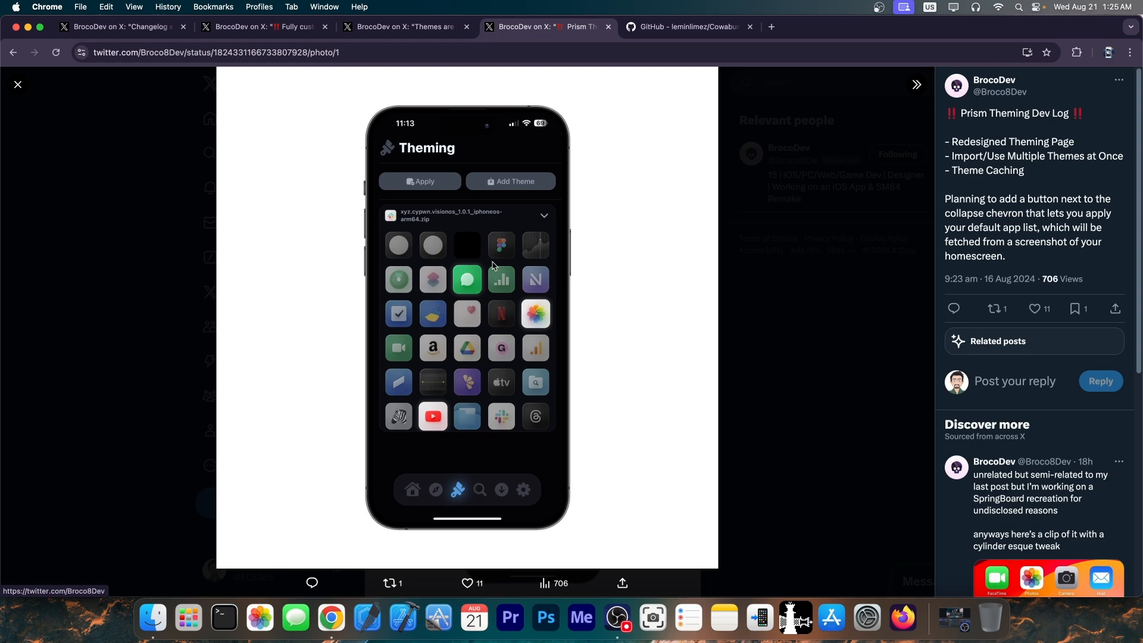
pyautogui.moveTo(610, 285)
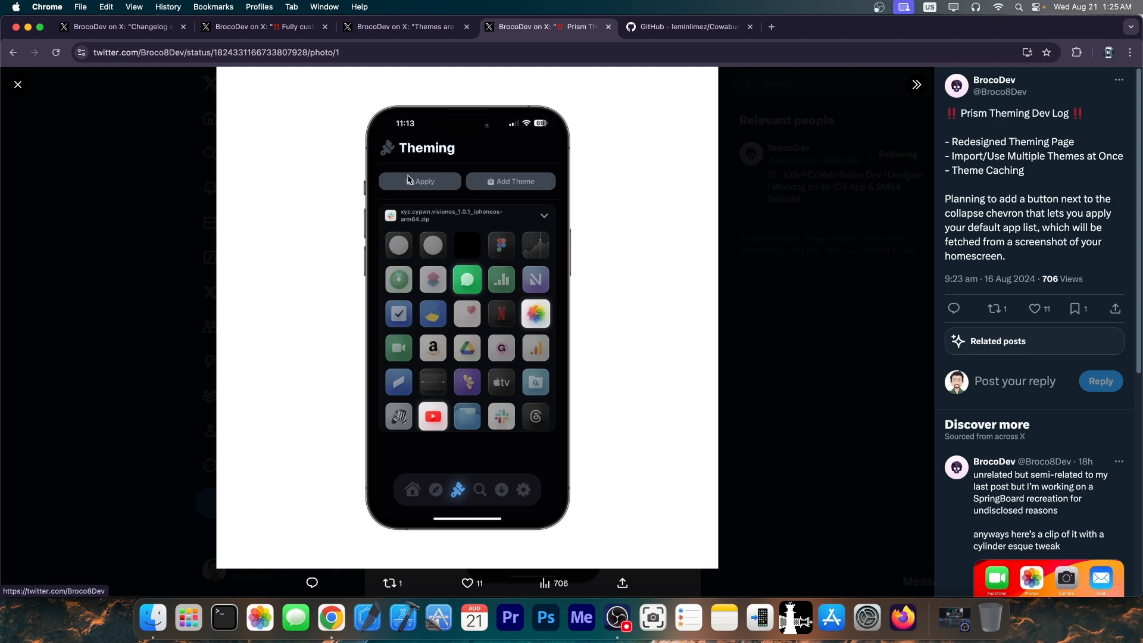
pyautogui.moveTo(429, 188)
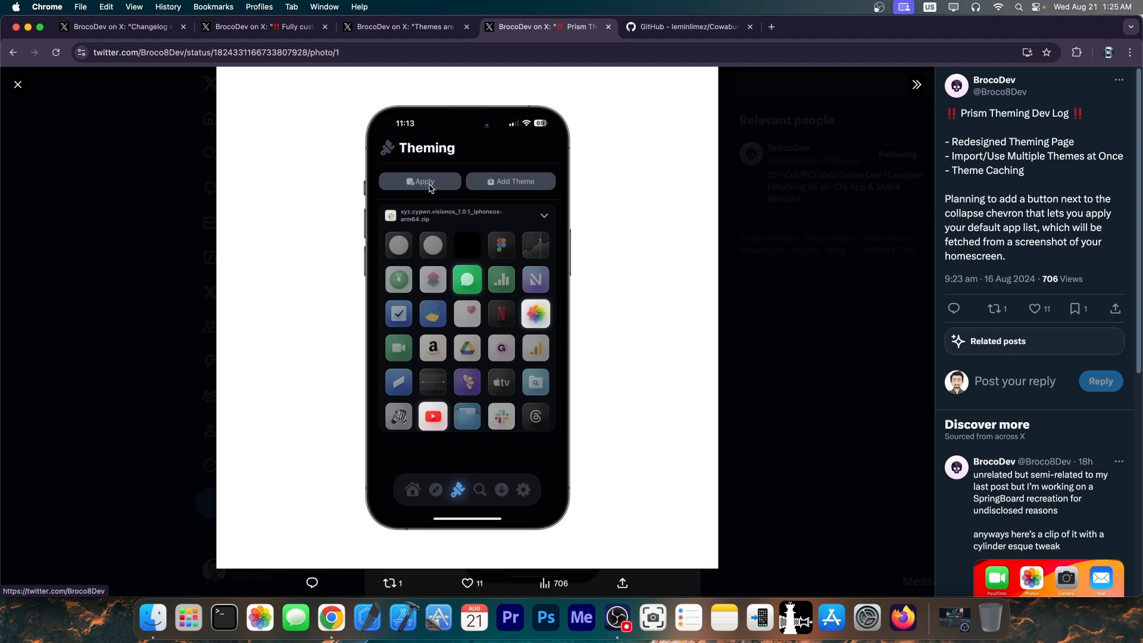
pyautogui.moveTo(443, 225)
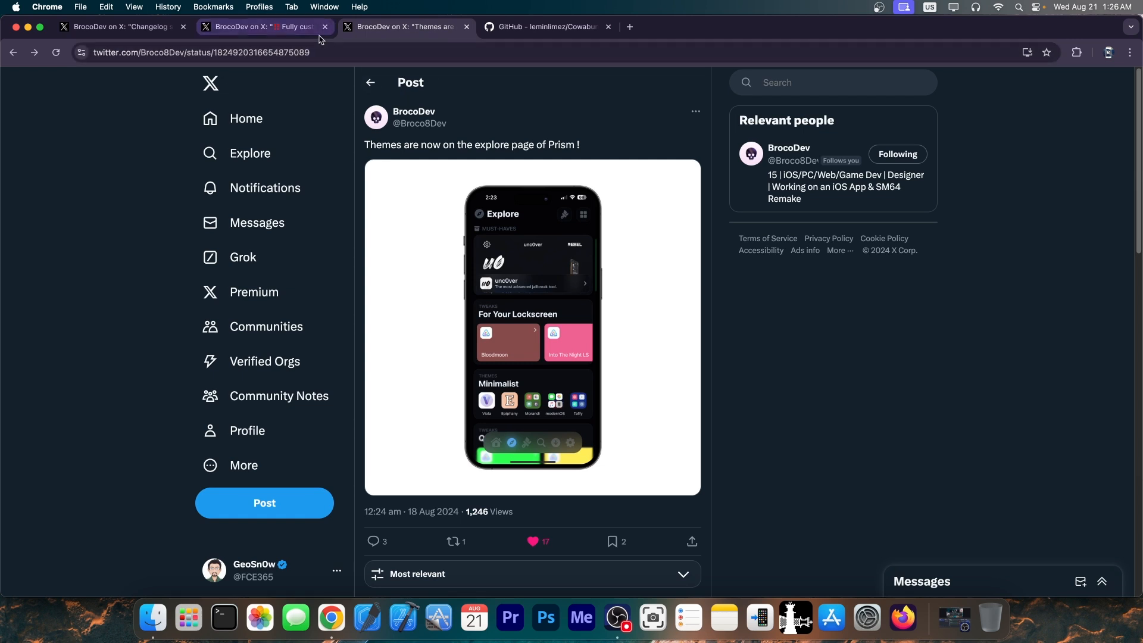
# Step: Revisit the lockscreen and changelog posts, then close Chrome to the desktop
pyautogui.click(262, 27)
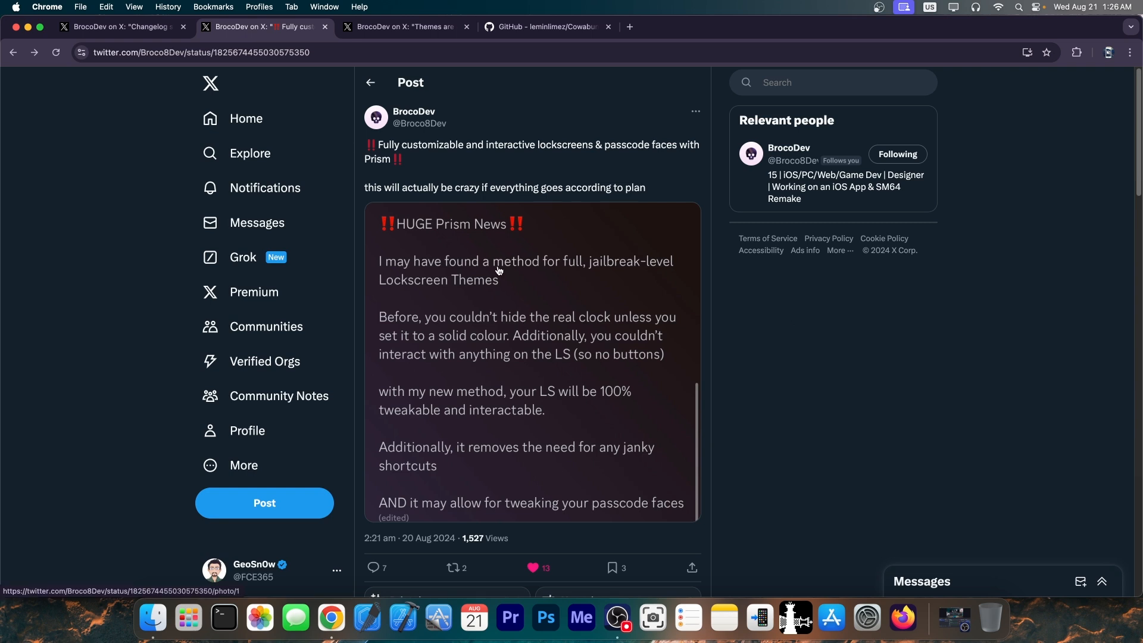
pyautogui.click(121, 26)
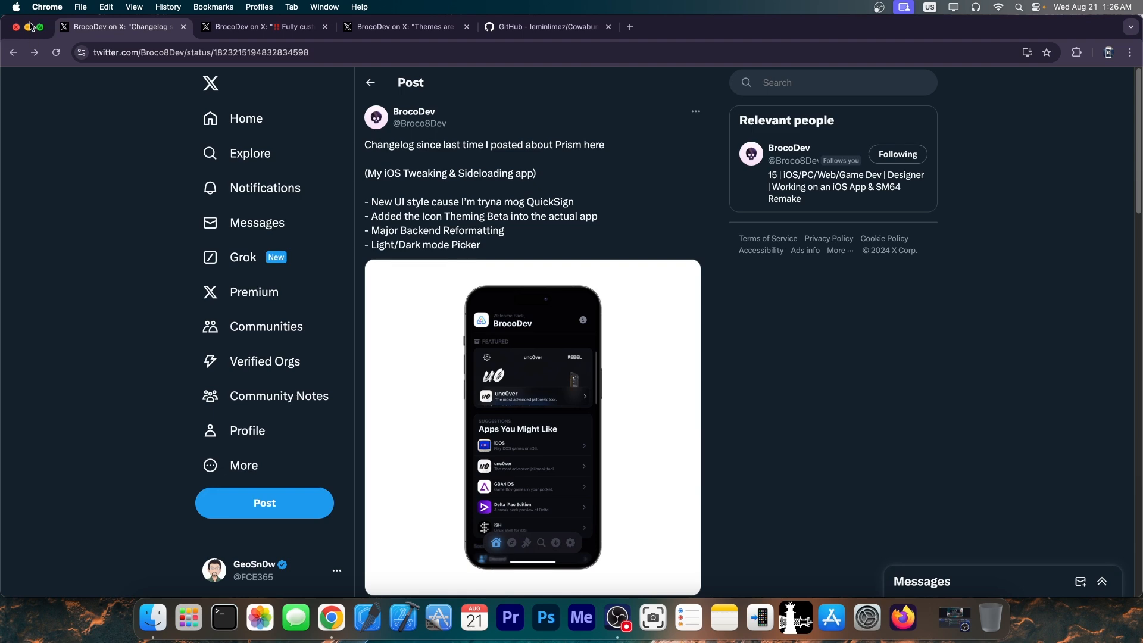
pyautogui.click(15, 28)
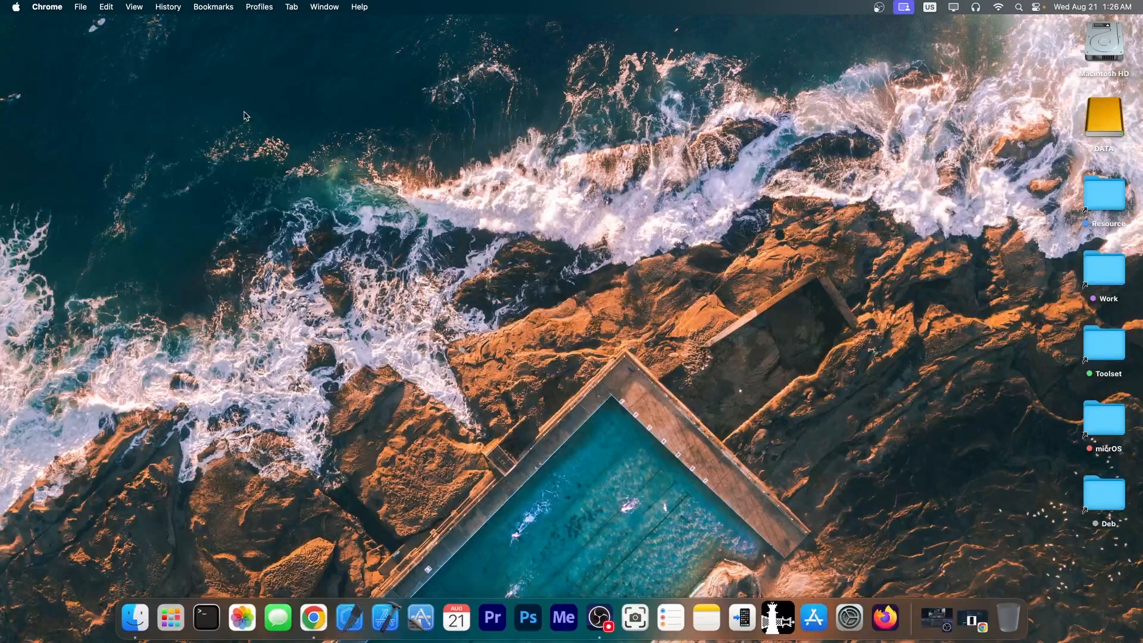